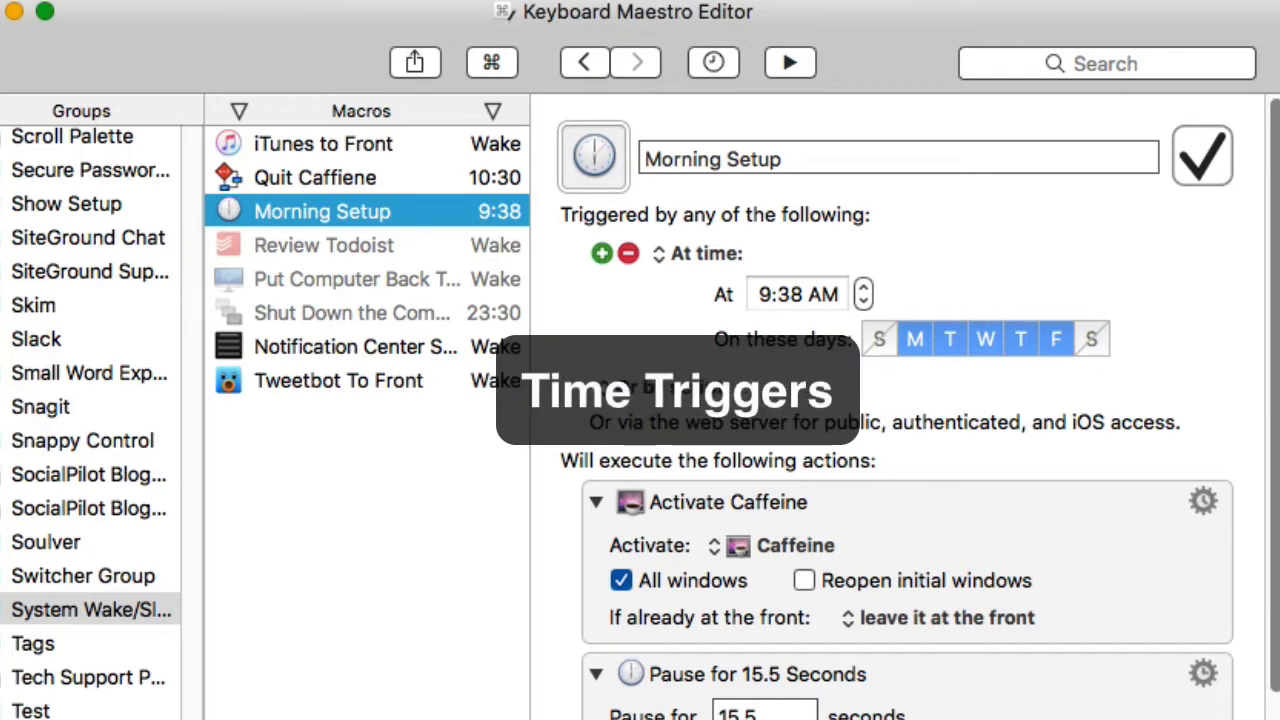
mouse_move(320, 172)
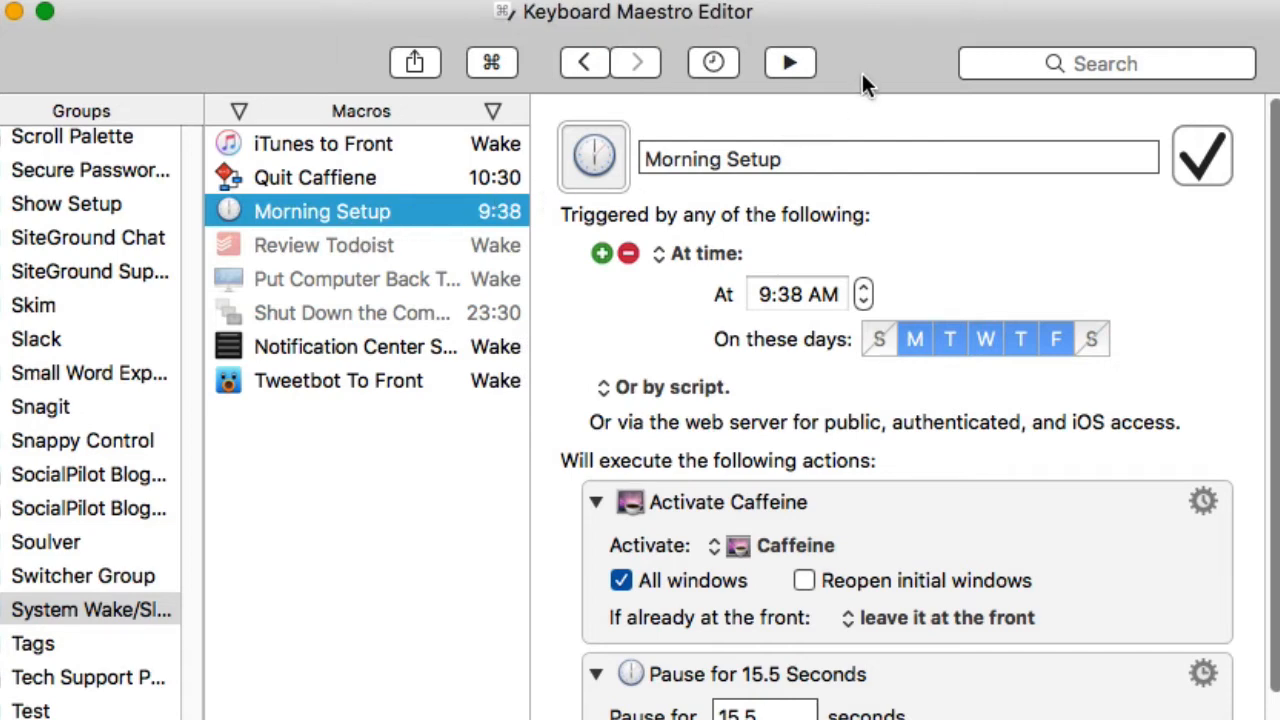
mouse_move(948, 266)
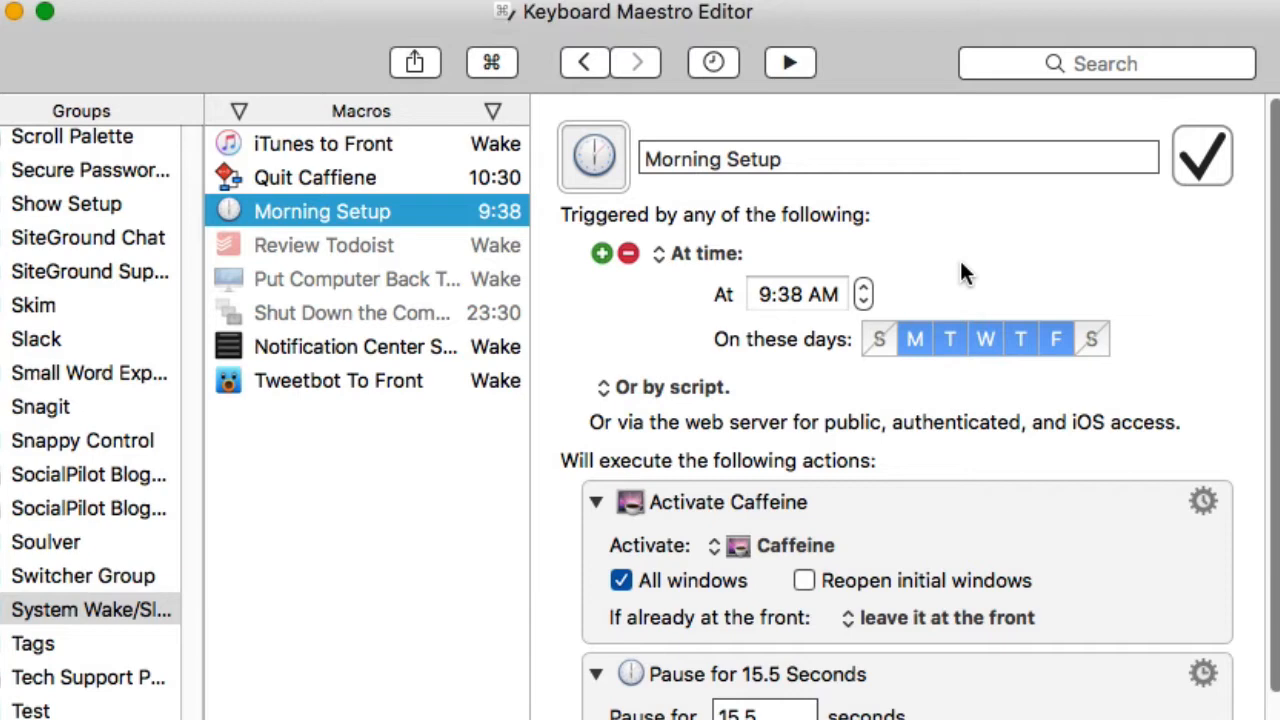
mouse_move(910, 374)
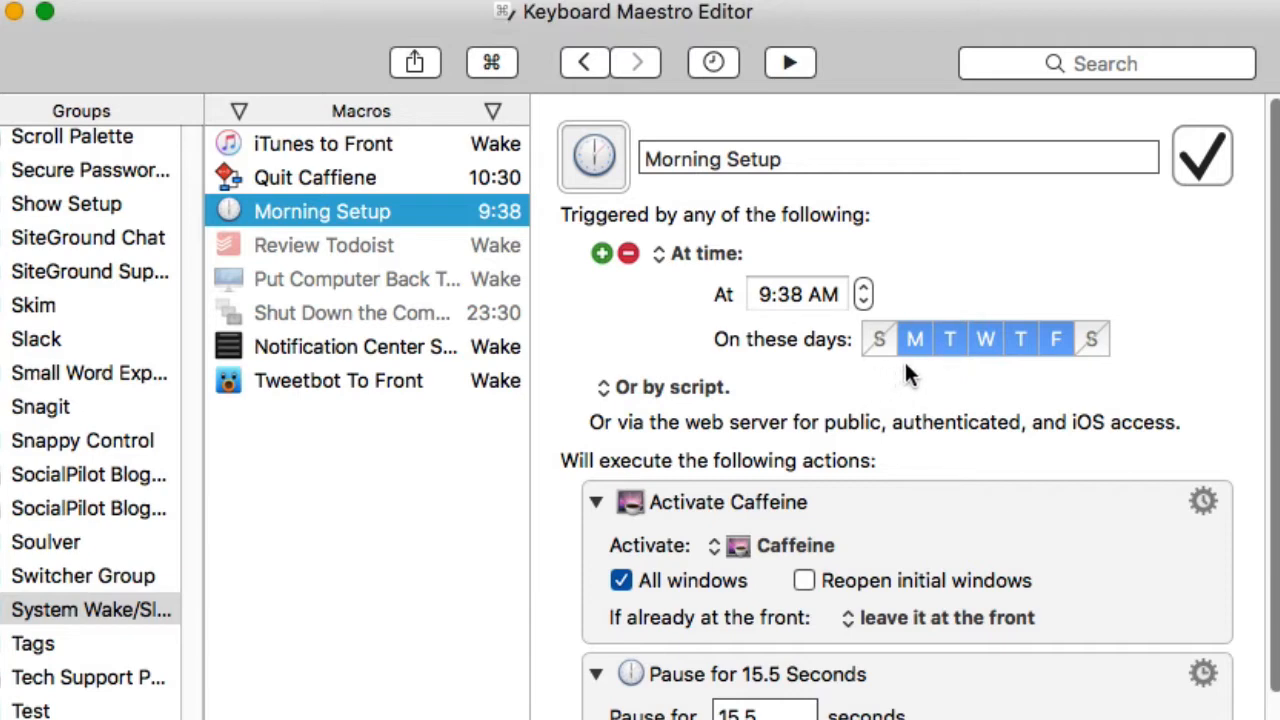
Step: Scroll down the Macros list toward the Notification Center Show macro
scroll(down, 3)
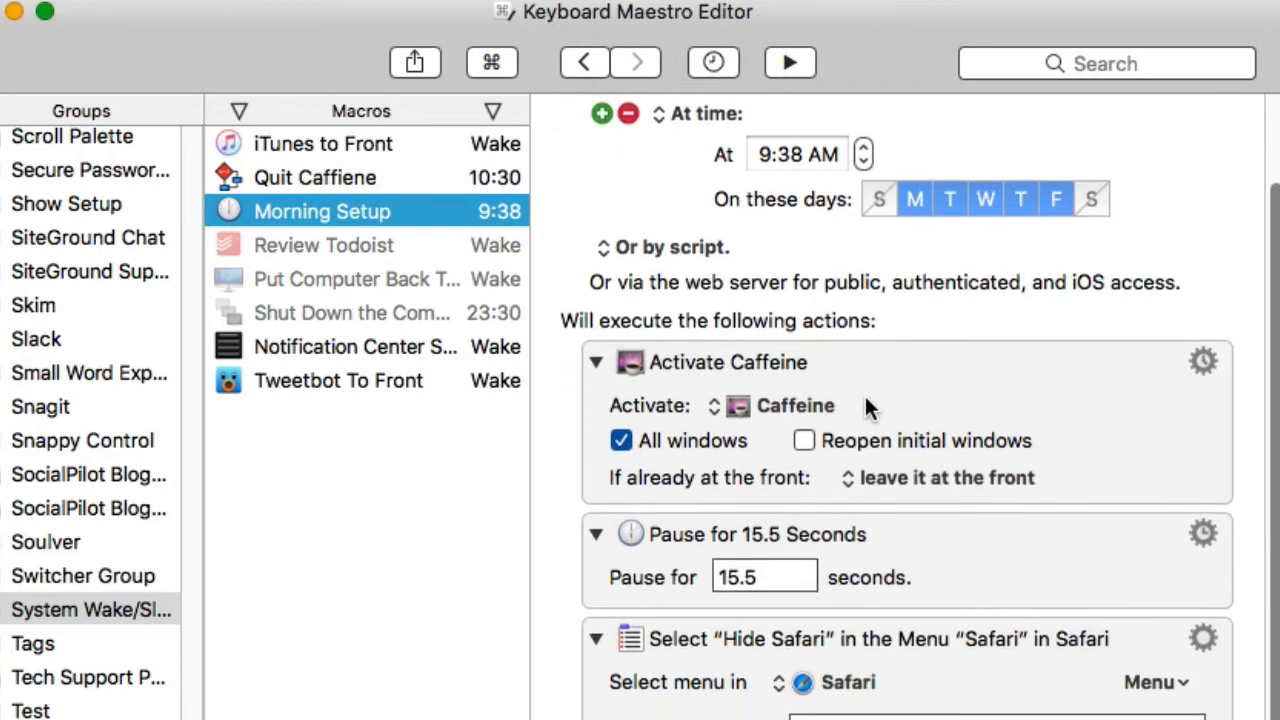
scroll(down, 3)
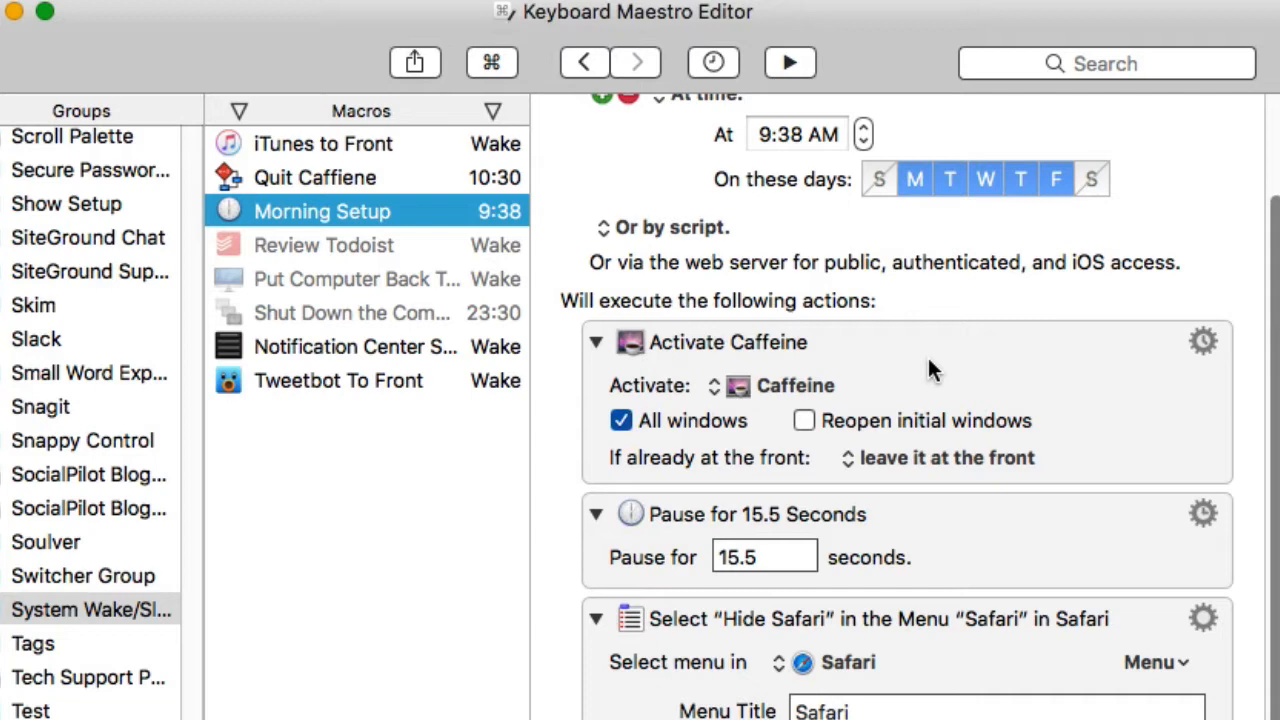
scroll(down, 3)
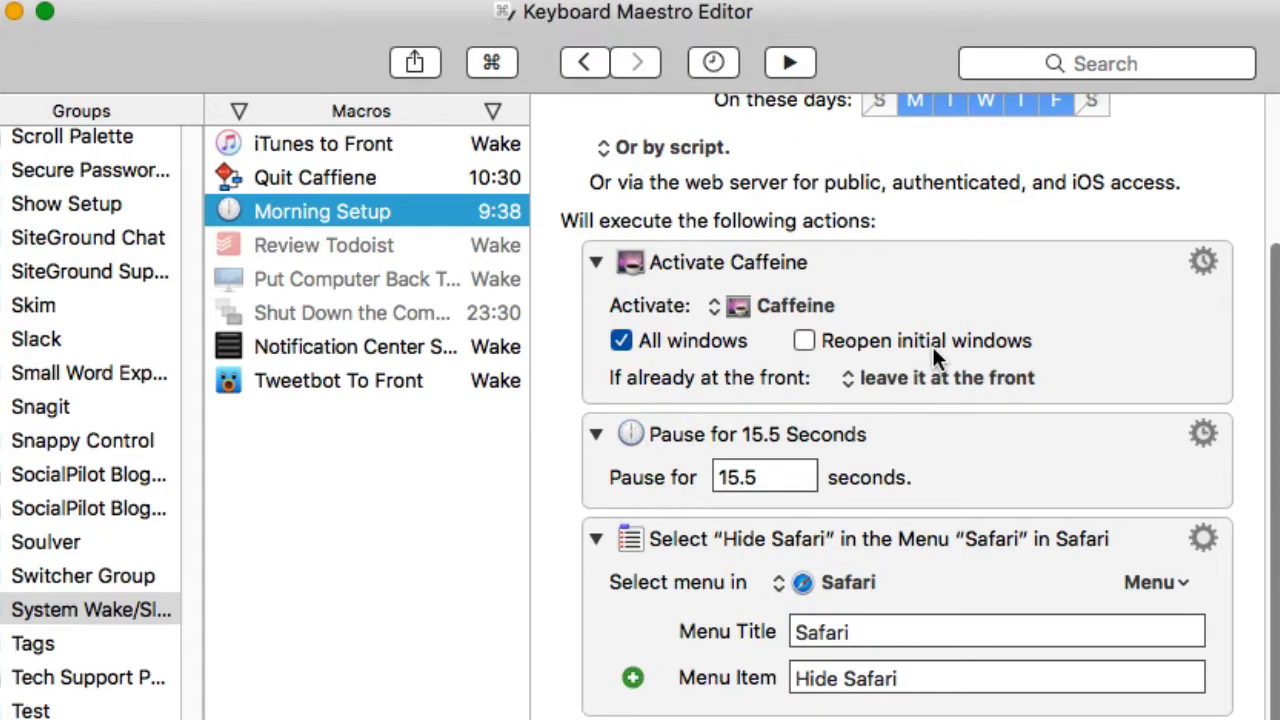
mouse_move(964, 348)
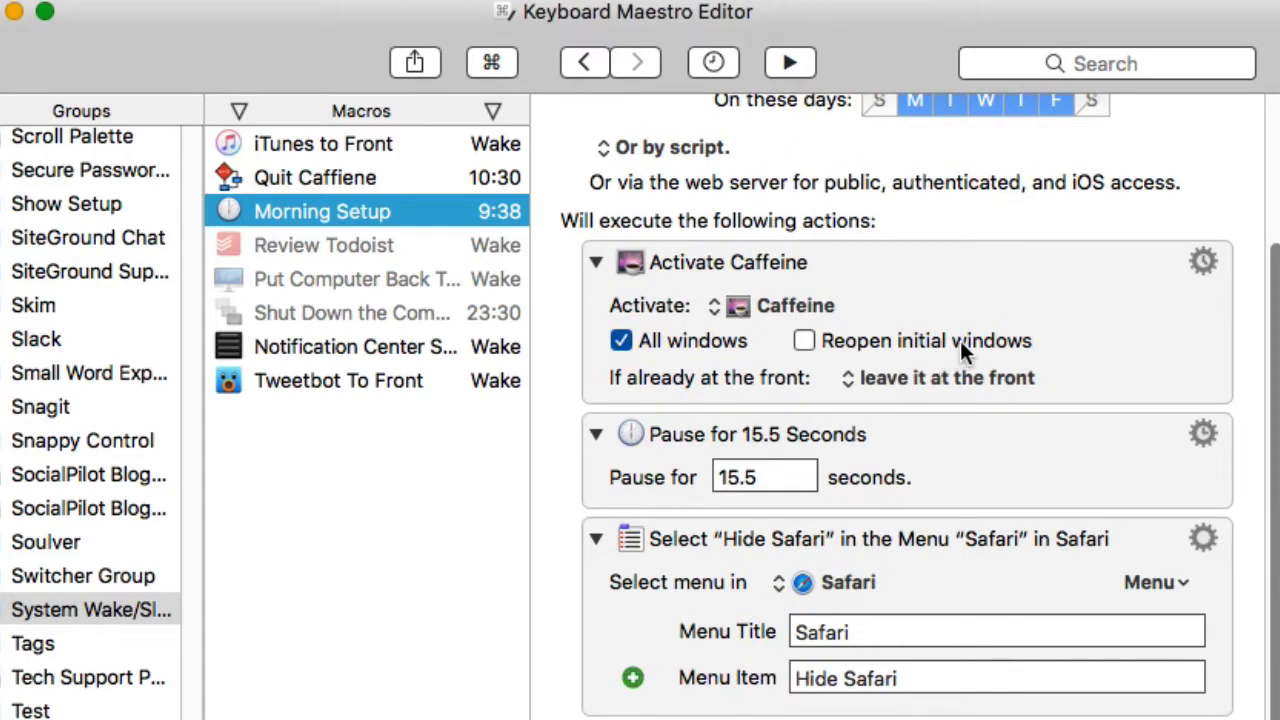
scroll(down, 3)
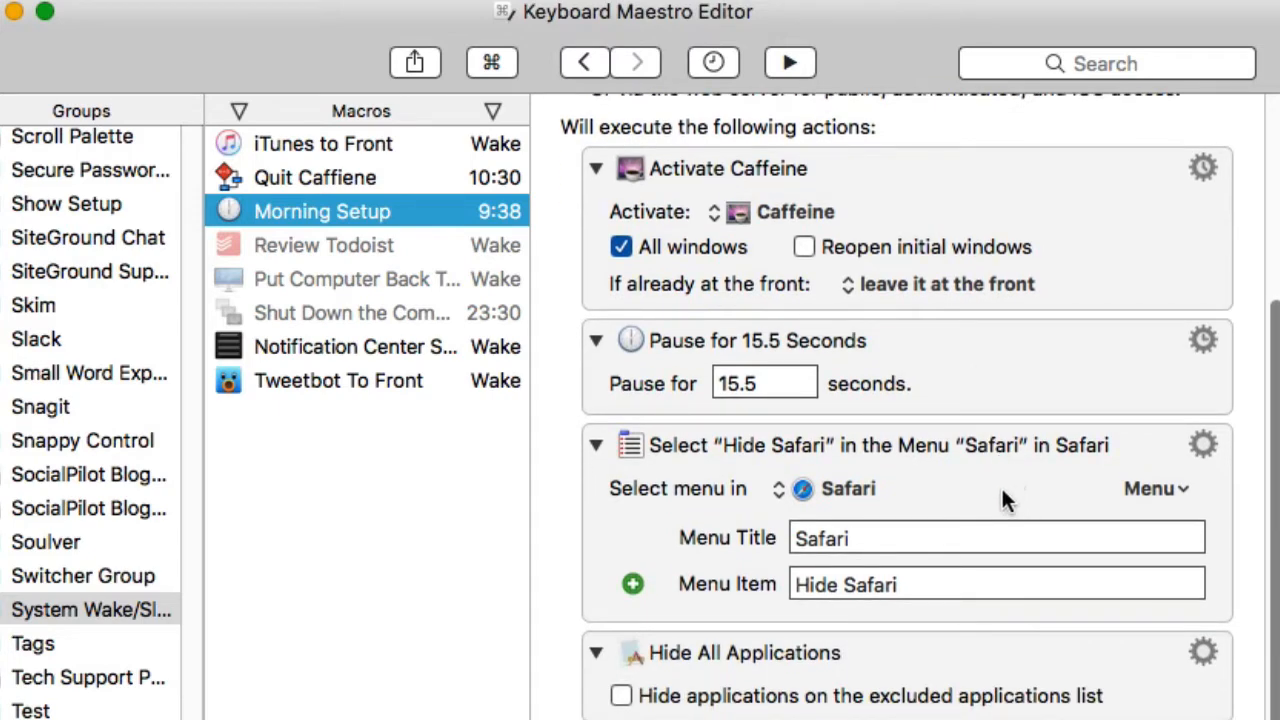
scroll(down, 3)
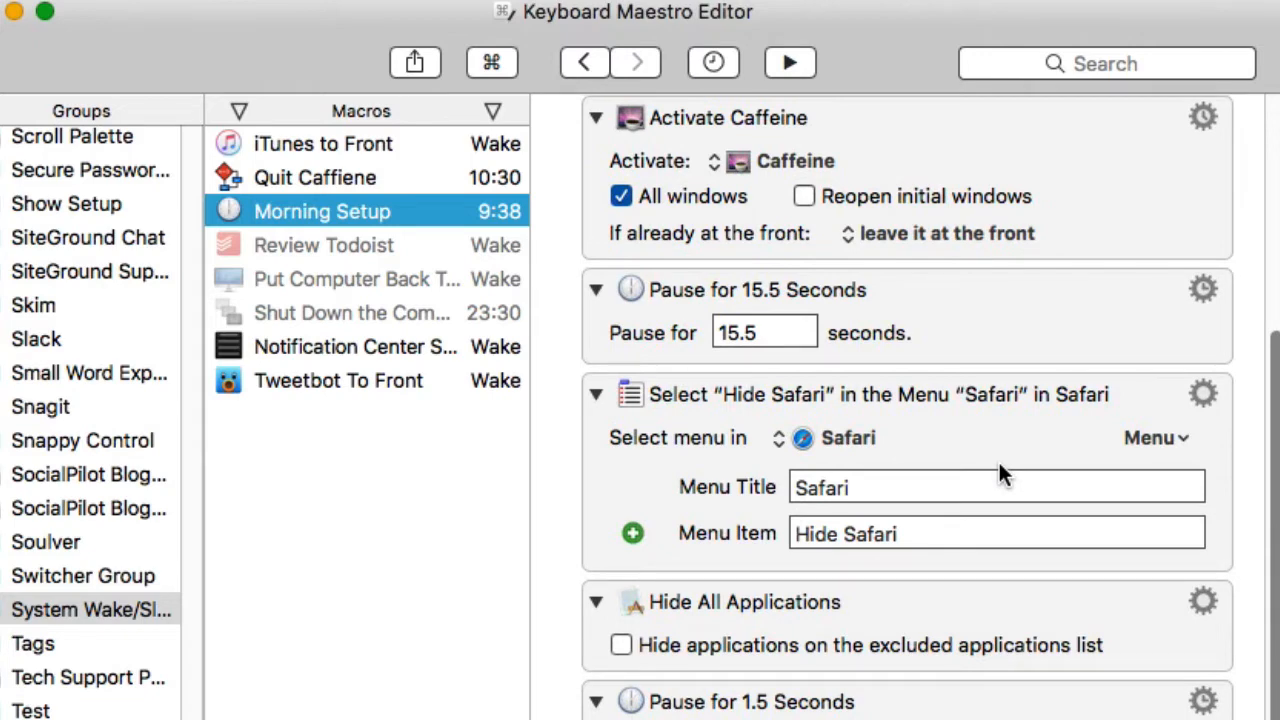
scroll(down, 3)
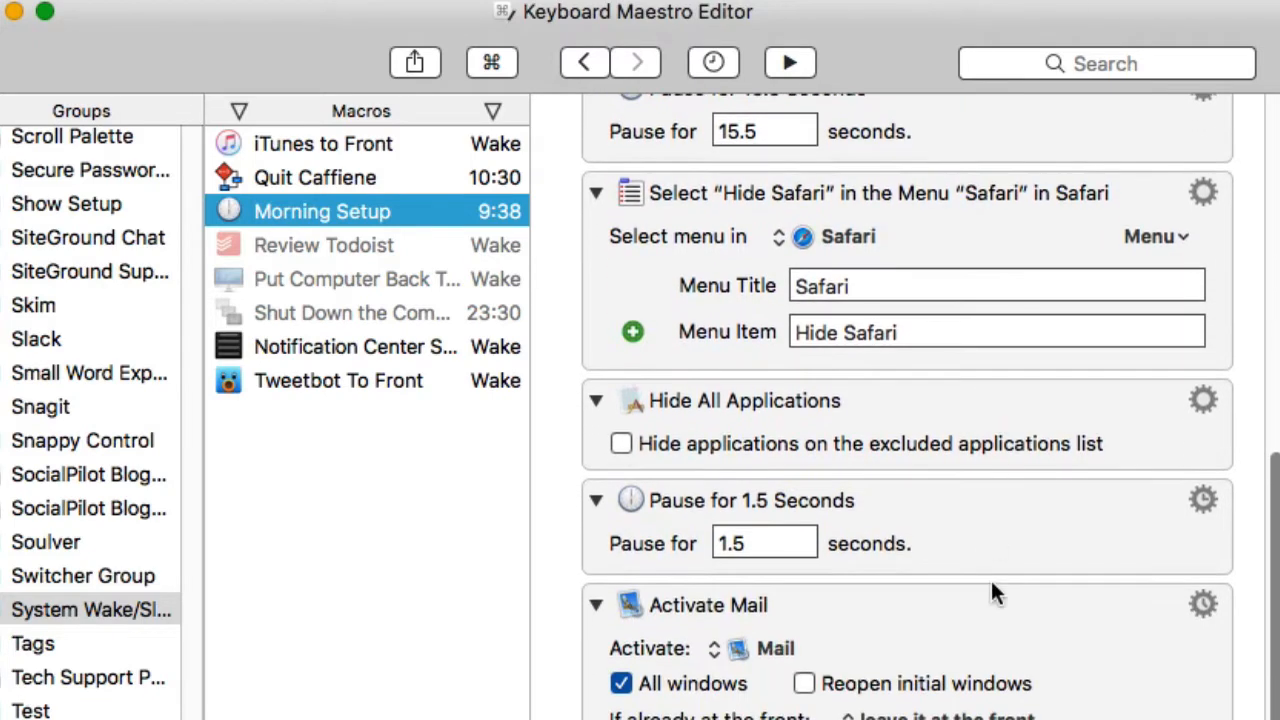
scroll(down, 3)
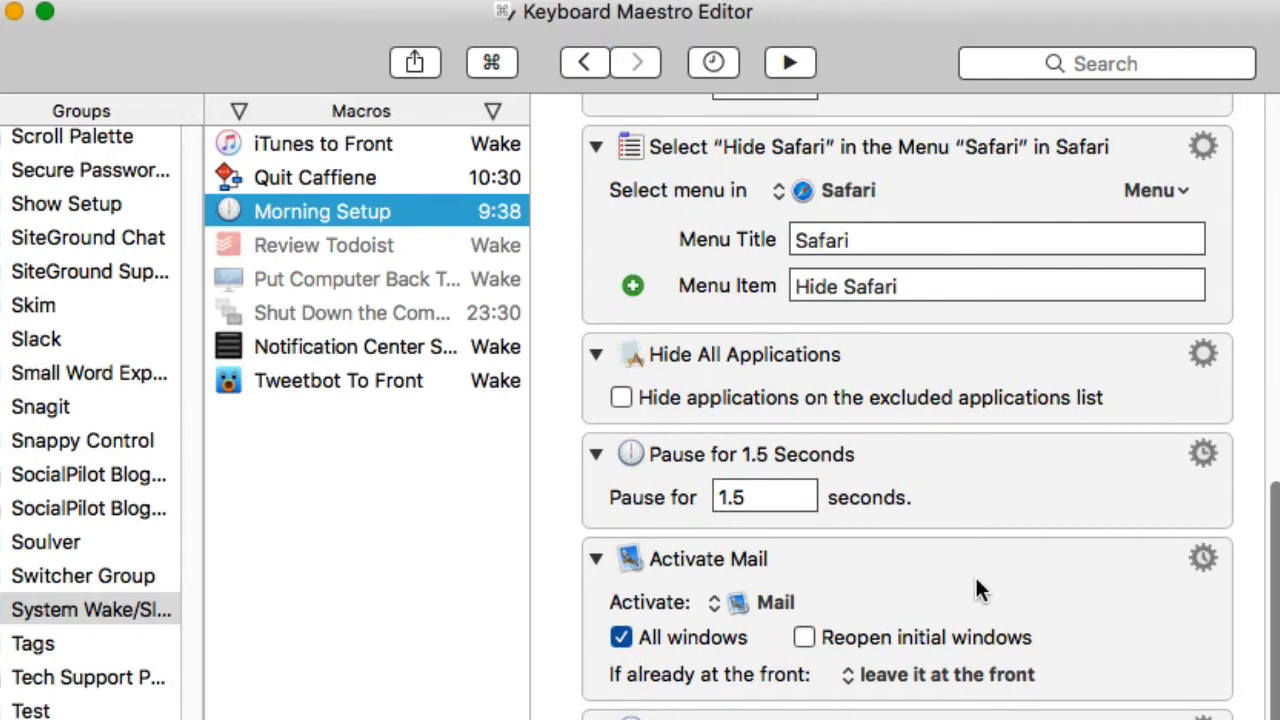
mouse_move(1006, 580)
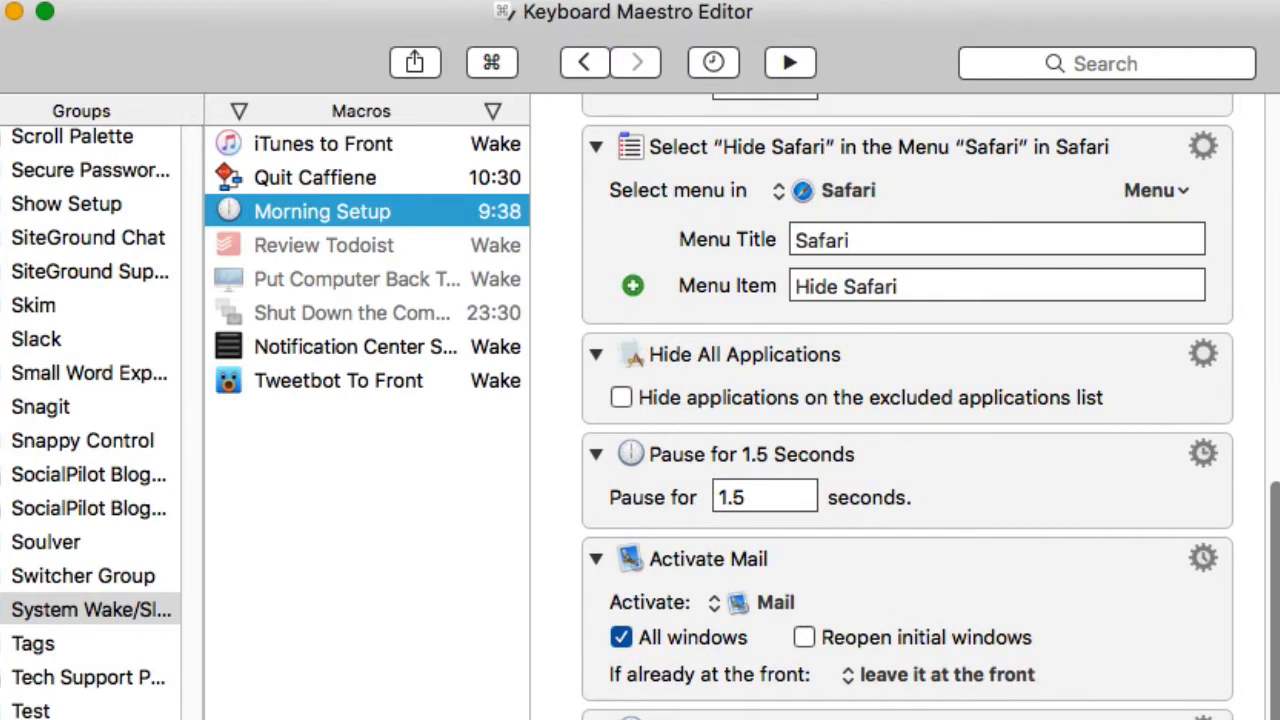
scroll(down, 3)
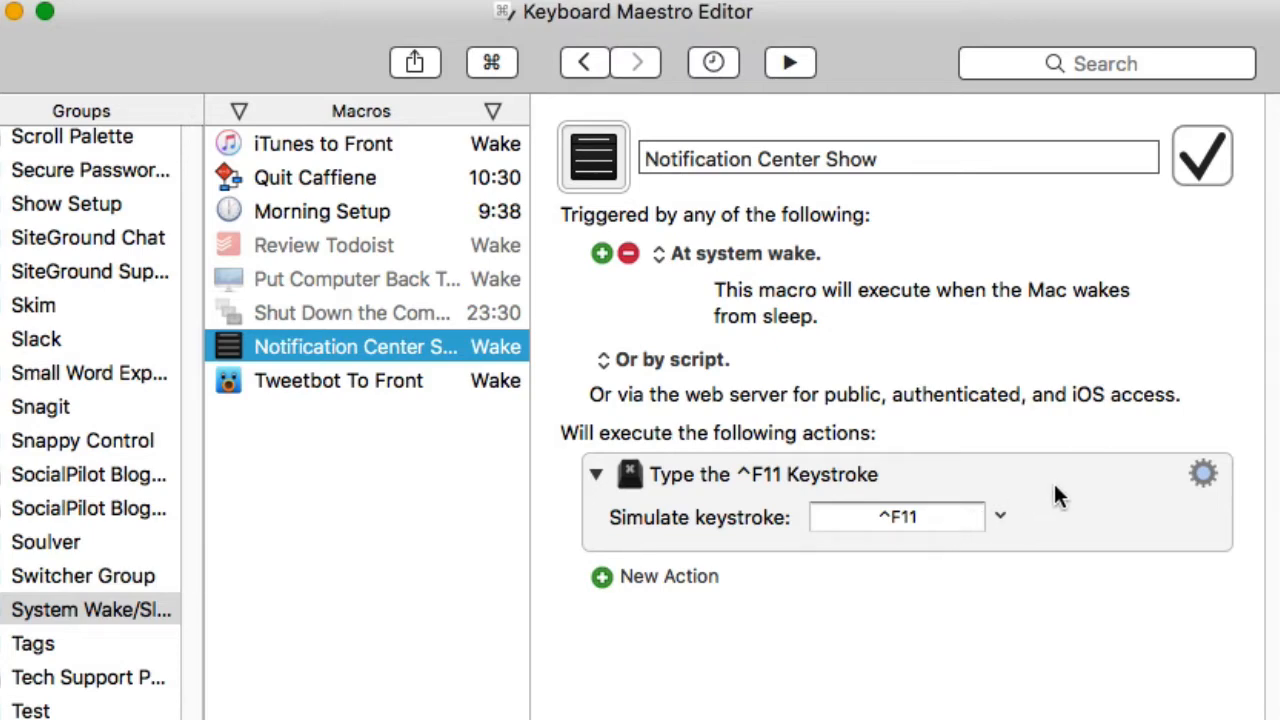
mouse_move(432, 390)
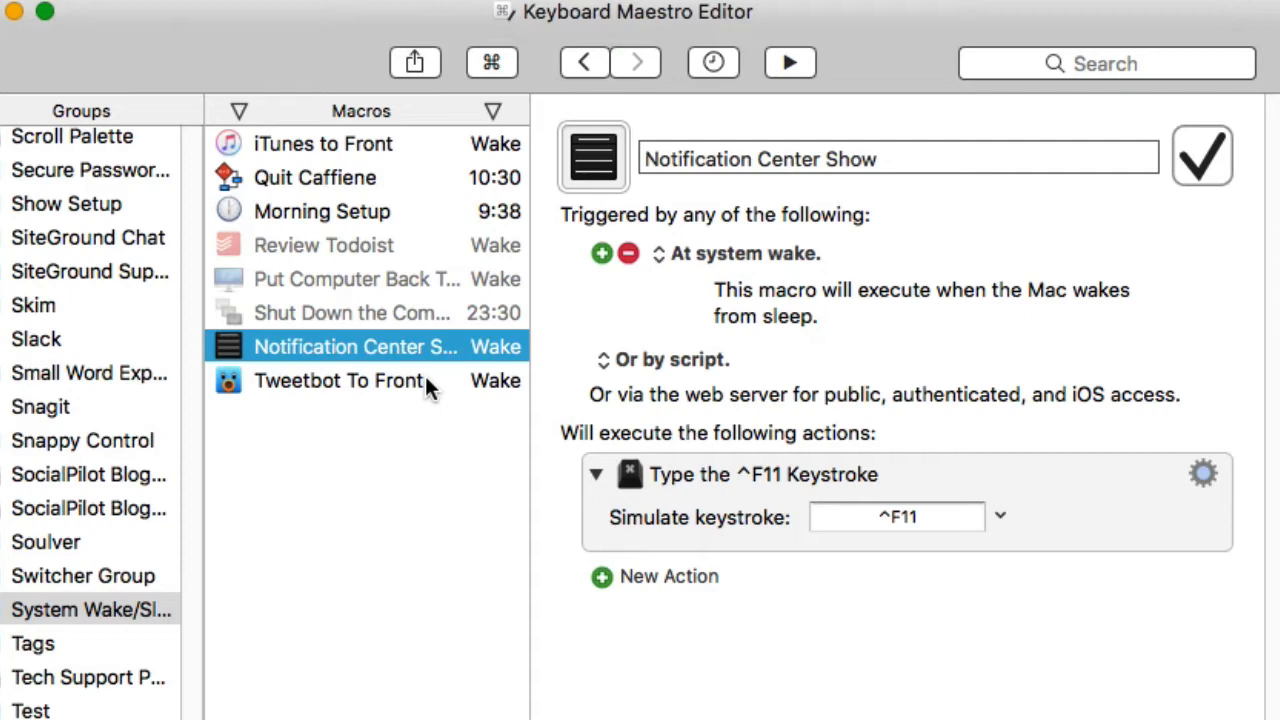
mouse_move(436, 390)
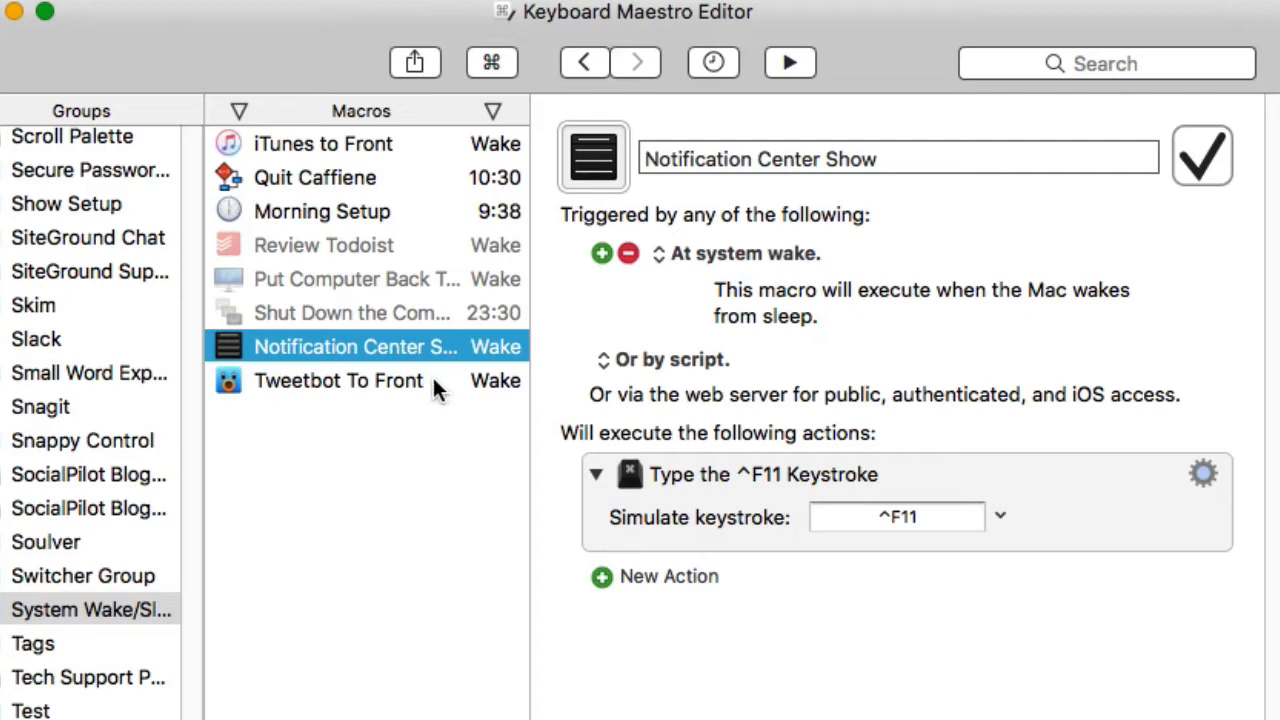
Step: Show the Tweetbot To Front macro with its system-wake trigger and Activate Tweetbot action
click(340, 380)
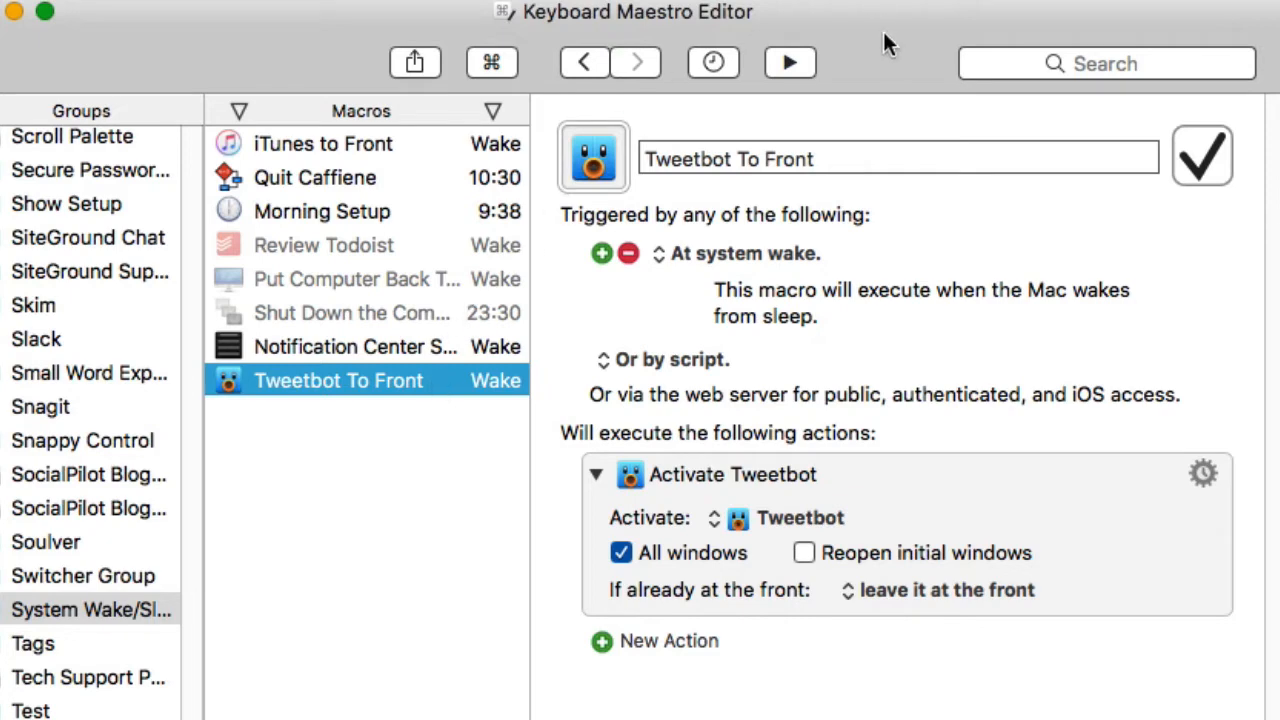
mouse_move(900, 94)
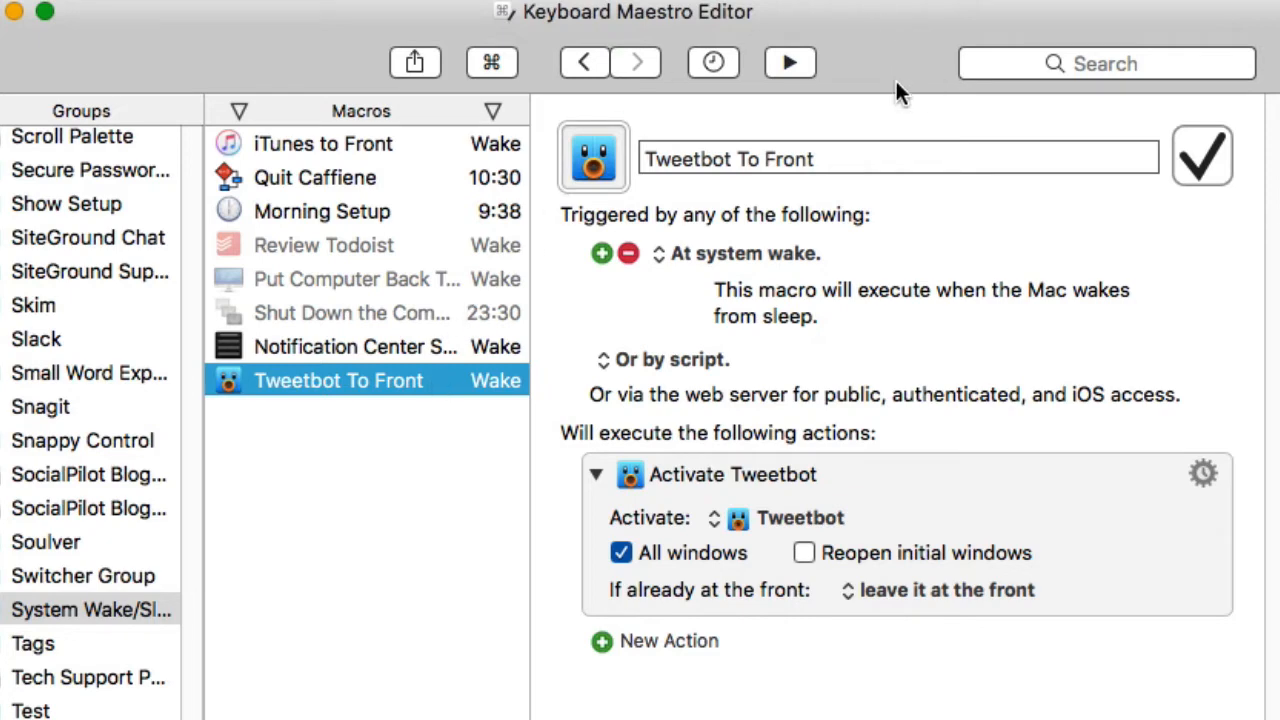
mouse_move(878, 66)
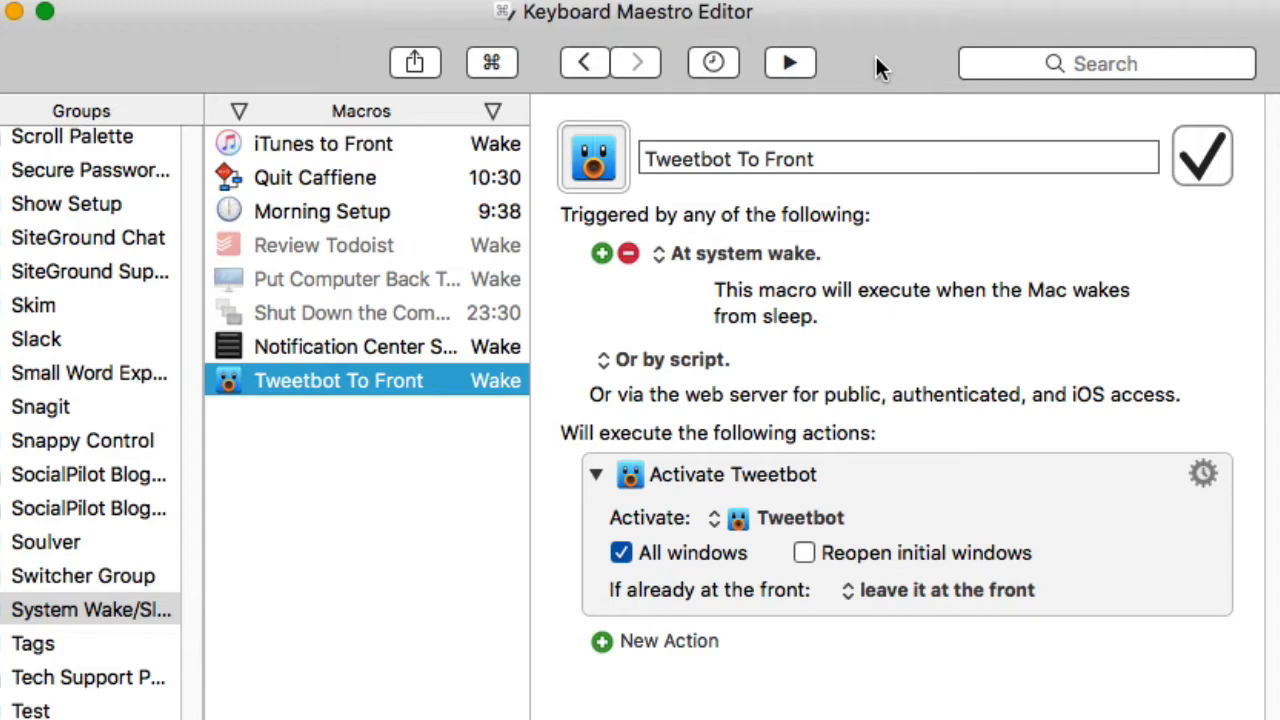
mouse_move(904, 236)
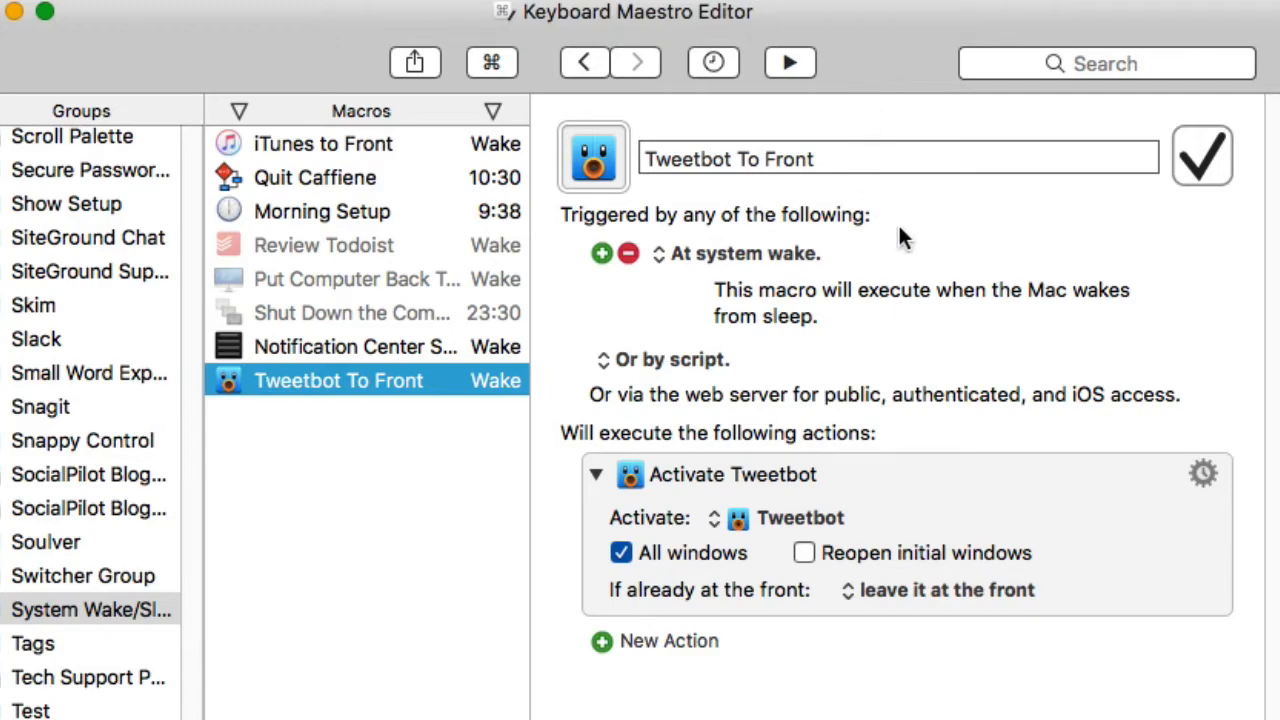
mouse_move(880, 280)
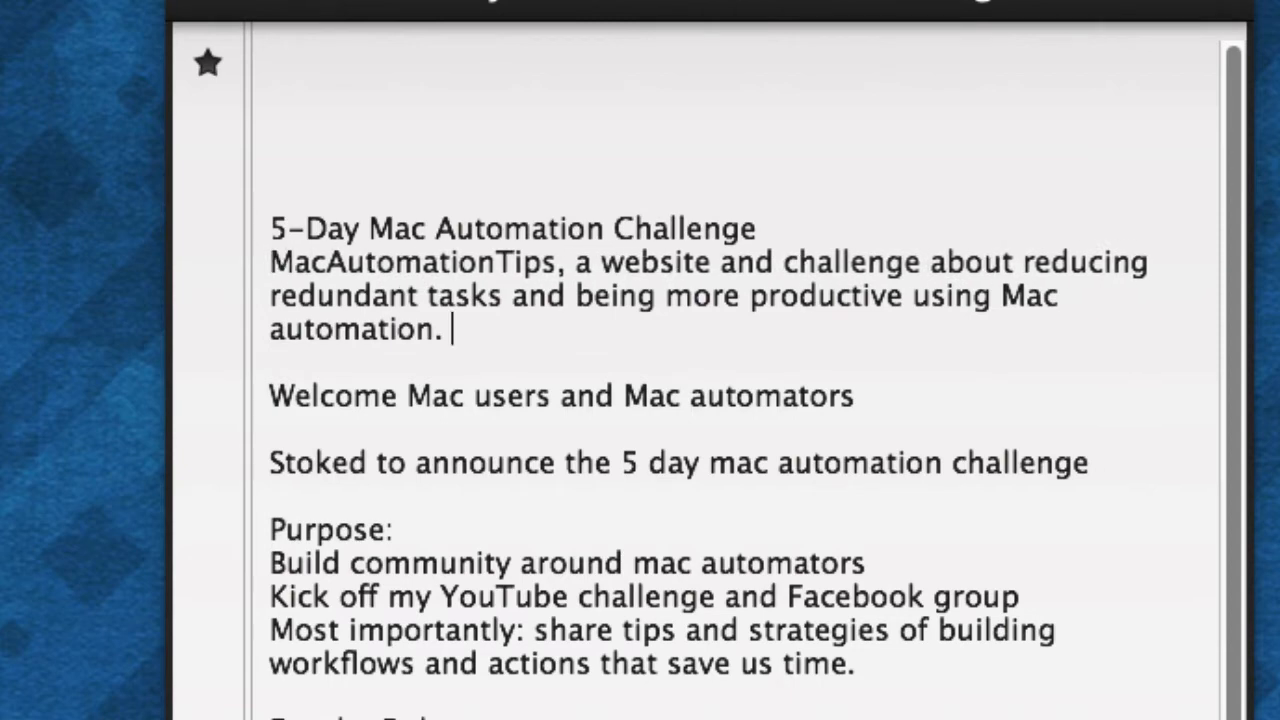
Step: Switch over to the 5-Day Mac Automation Challenge notes document
text(j)
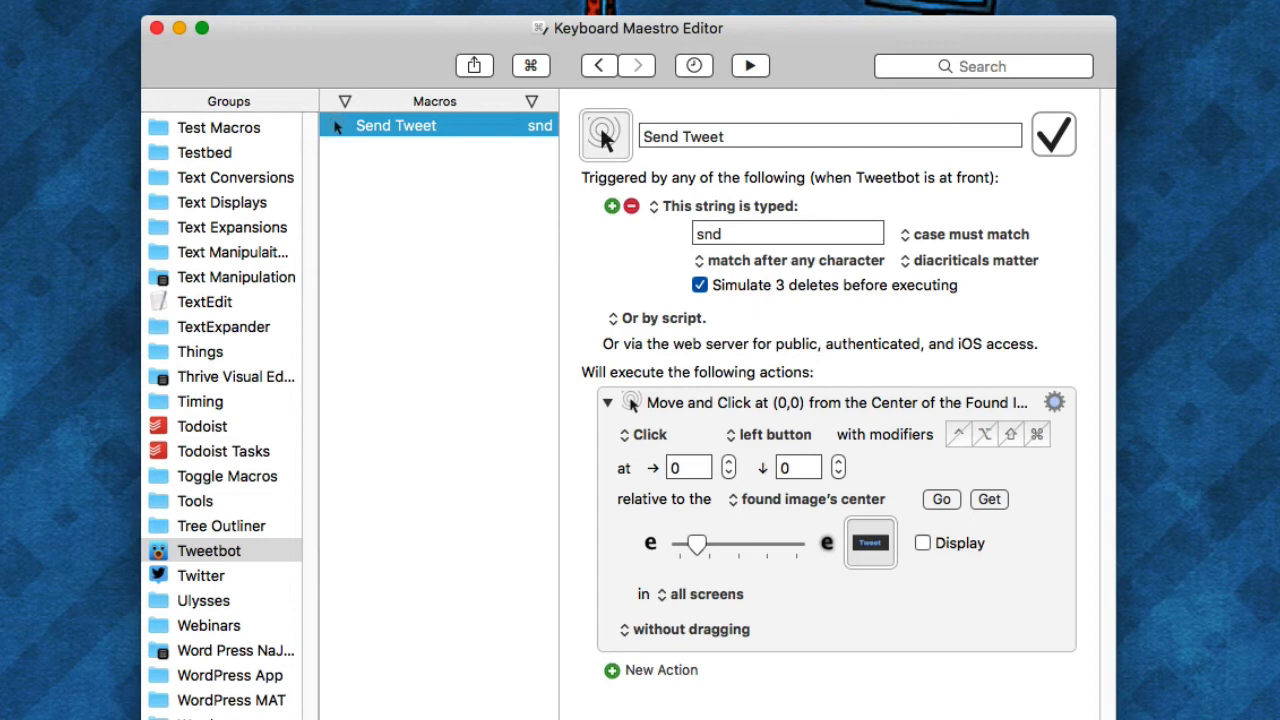
Step: Start a new tweet in Tweetbot after reviewing the Send Tweet macro
click(742, 232)
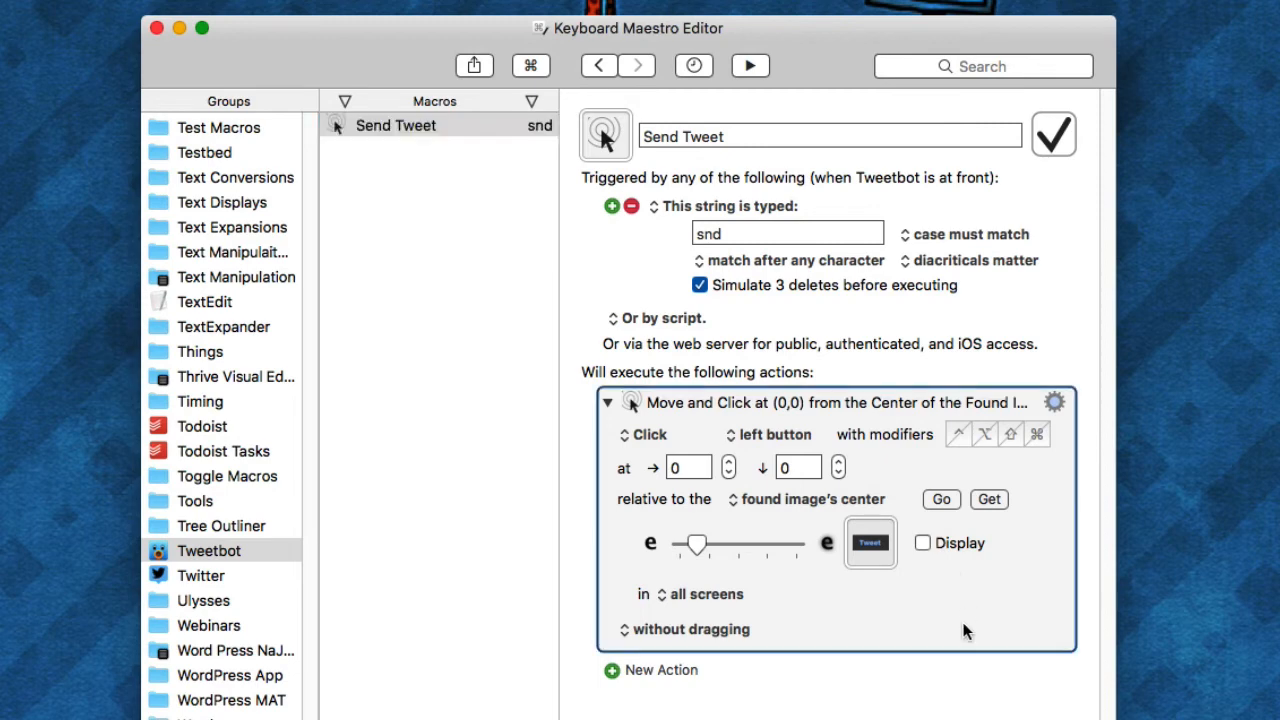
mouse_move(862, 566)
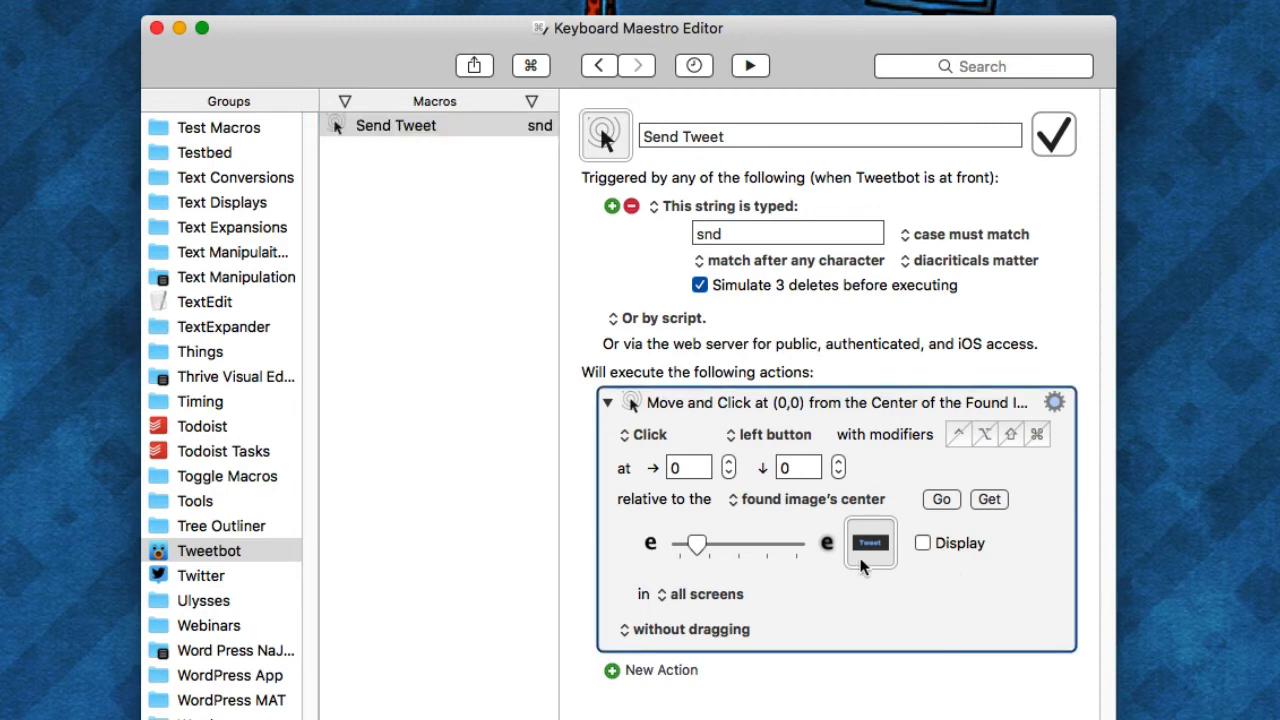
mouse_move(878, 560)
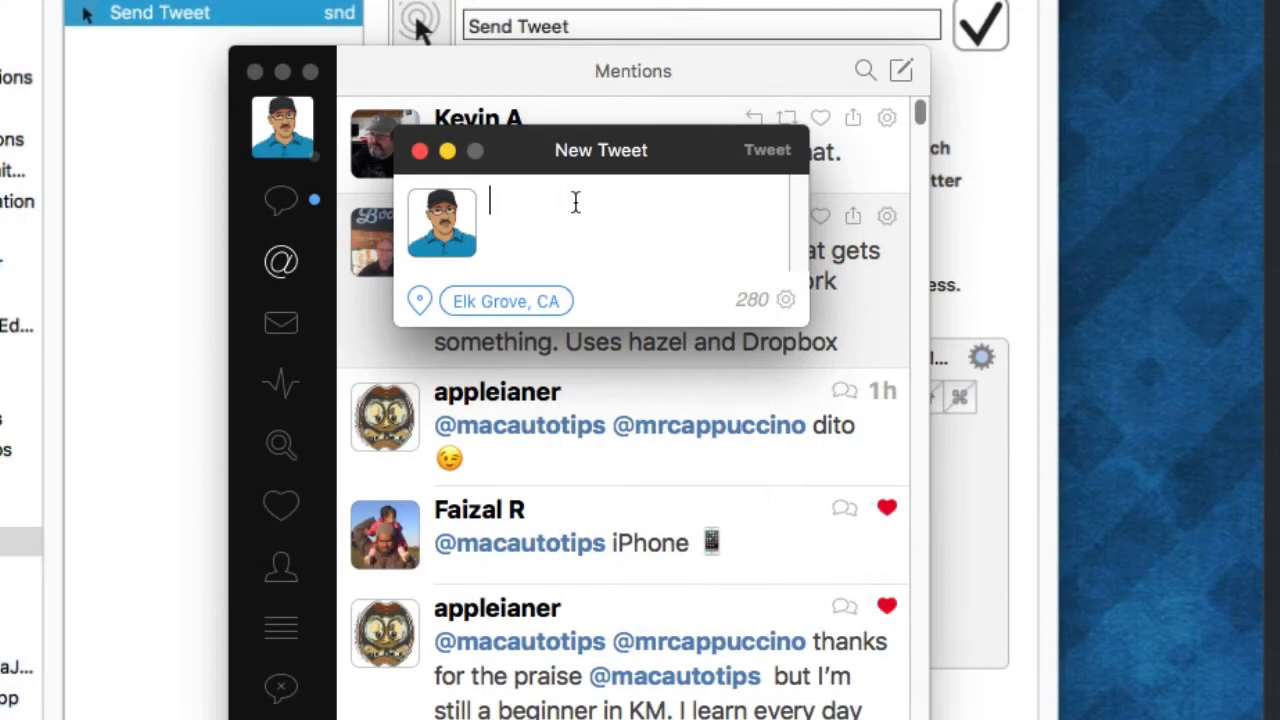
Step: Write 'Working on a video for tomorrow.' and send it via the snd trigger
text(Working on a vid)
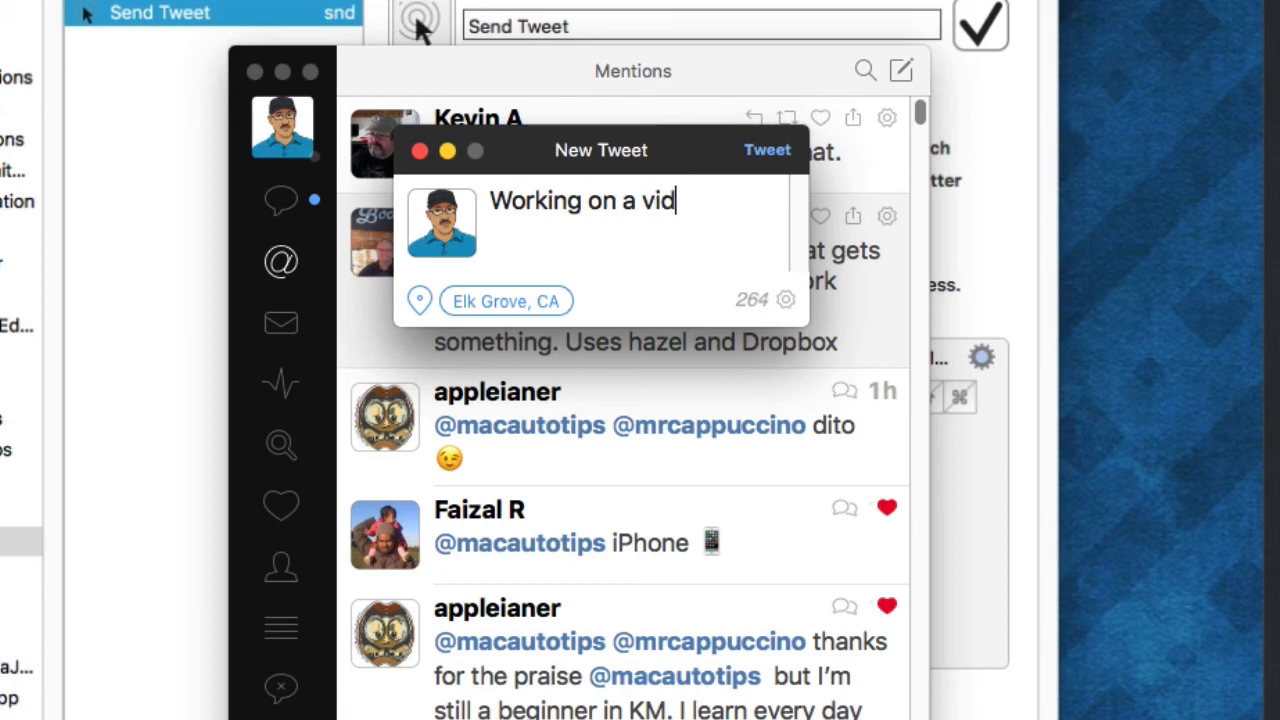
text(eo for tom)
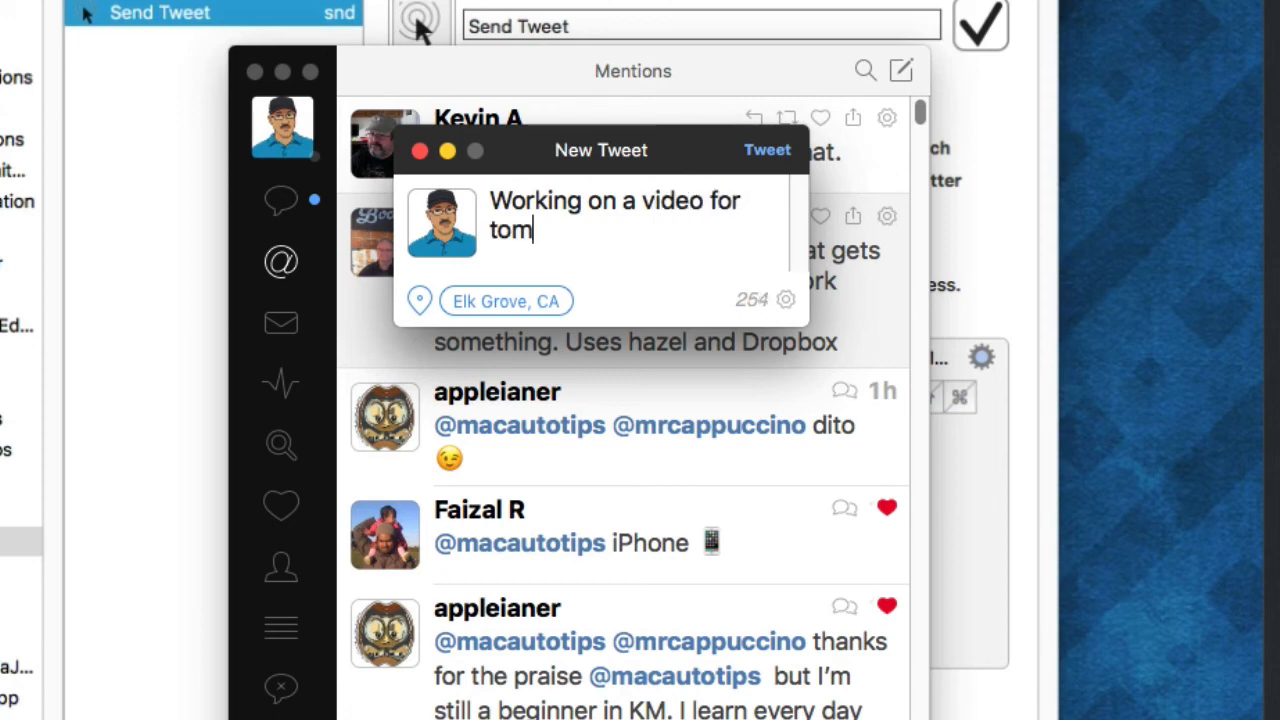
text(orrow.)
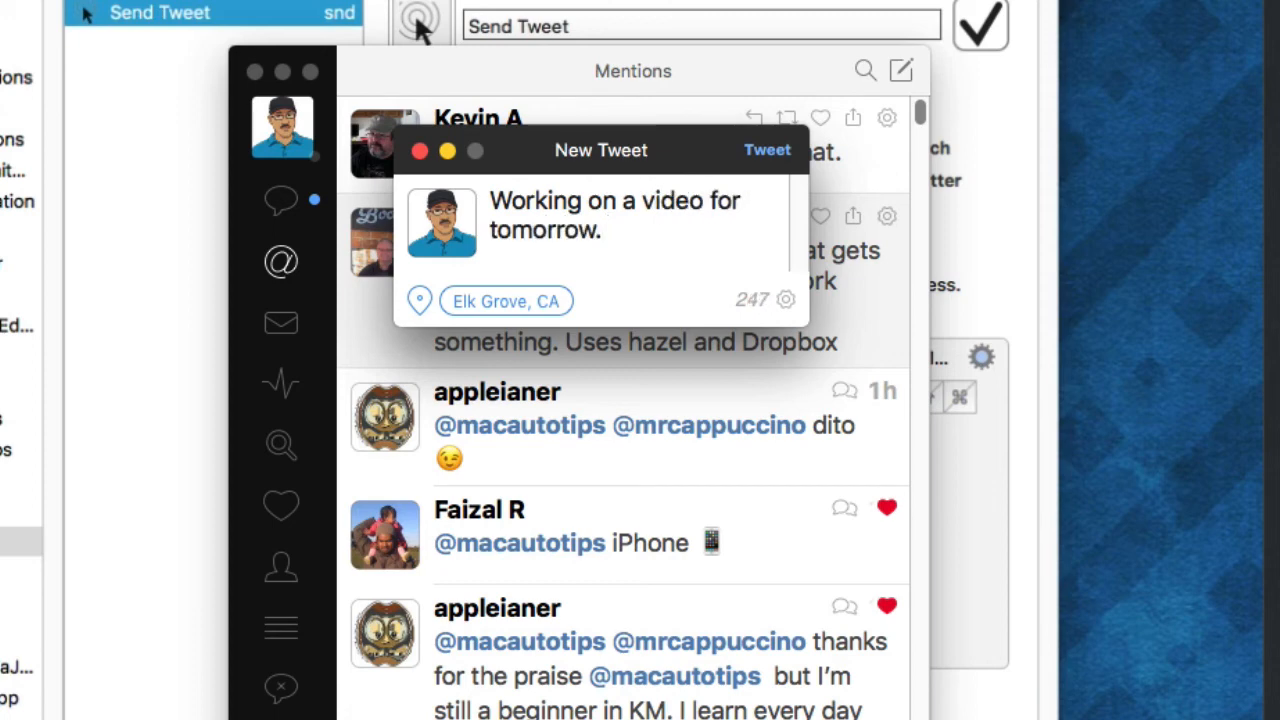
text(sn)
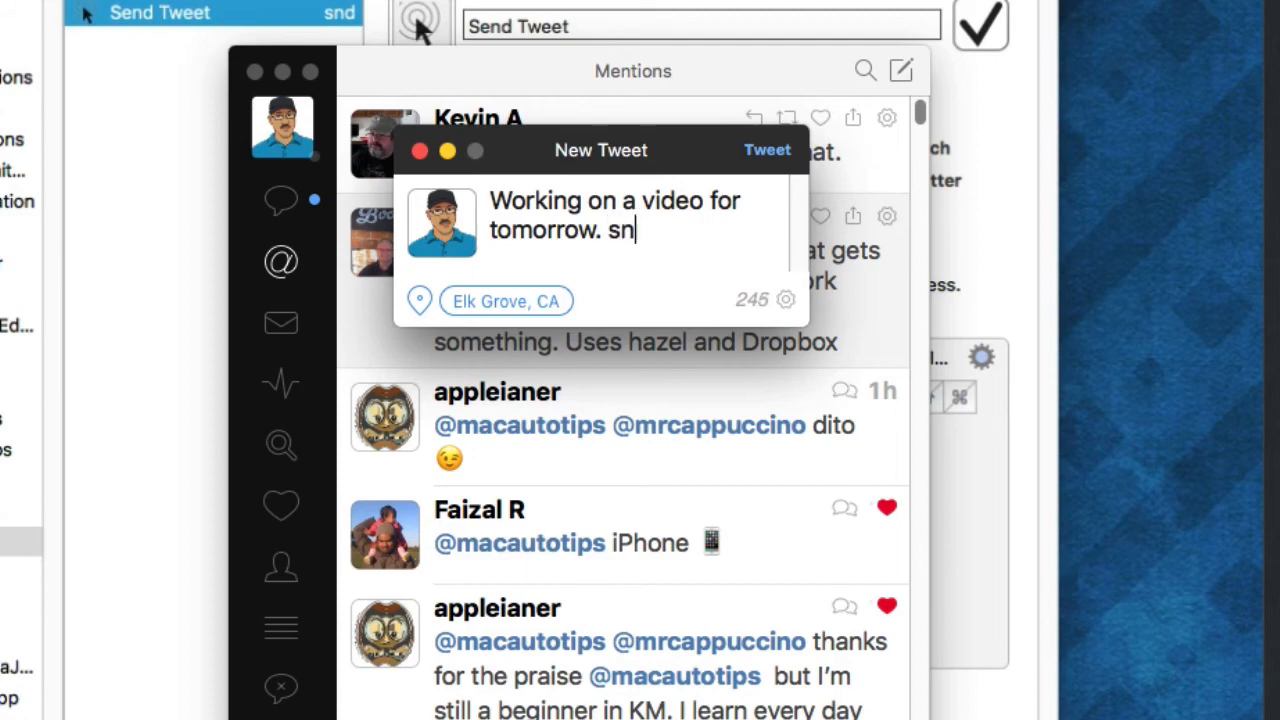
click(440, 150)
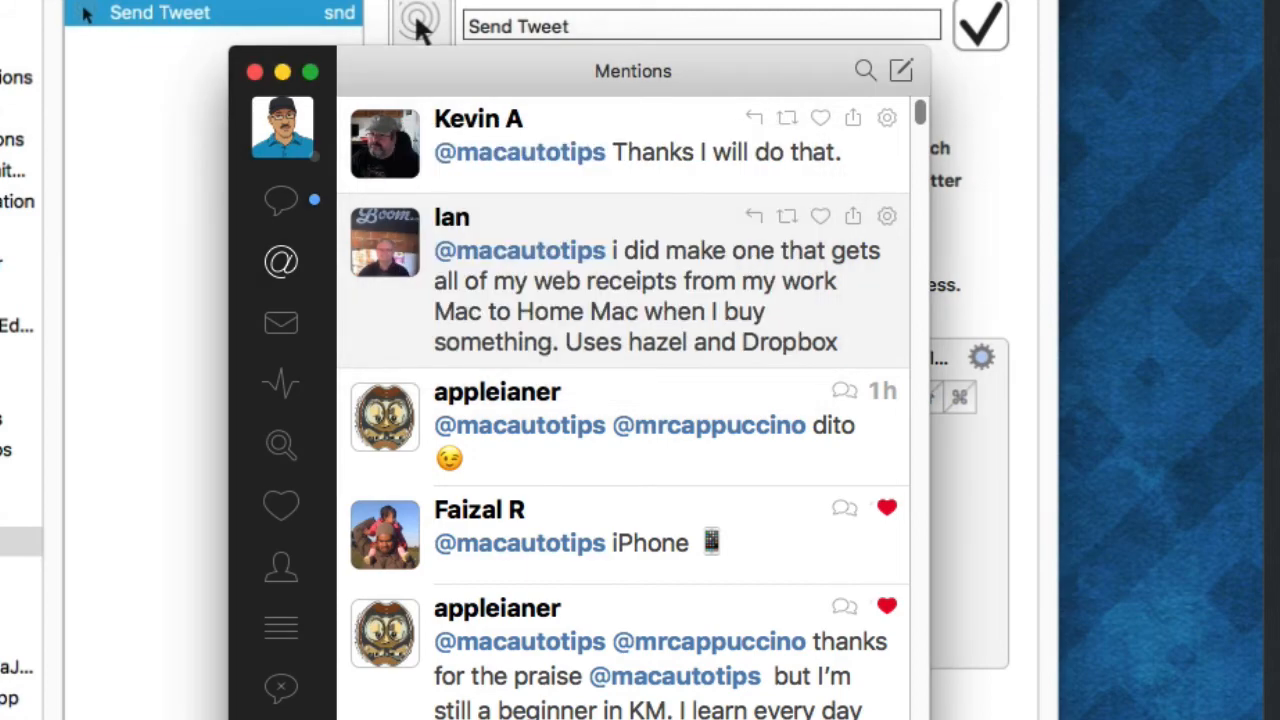